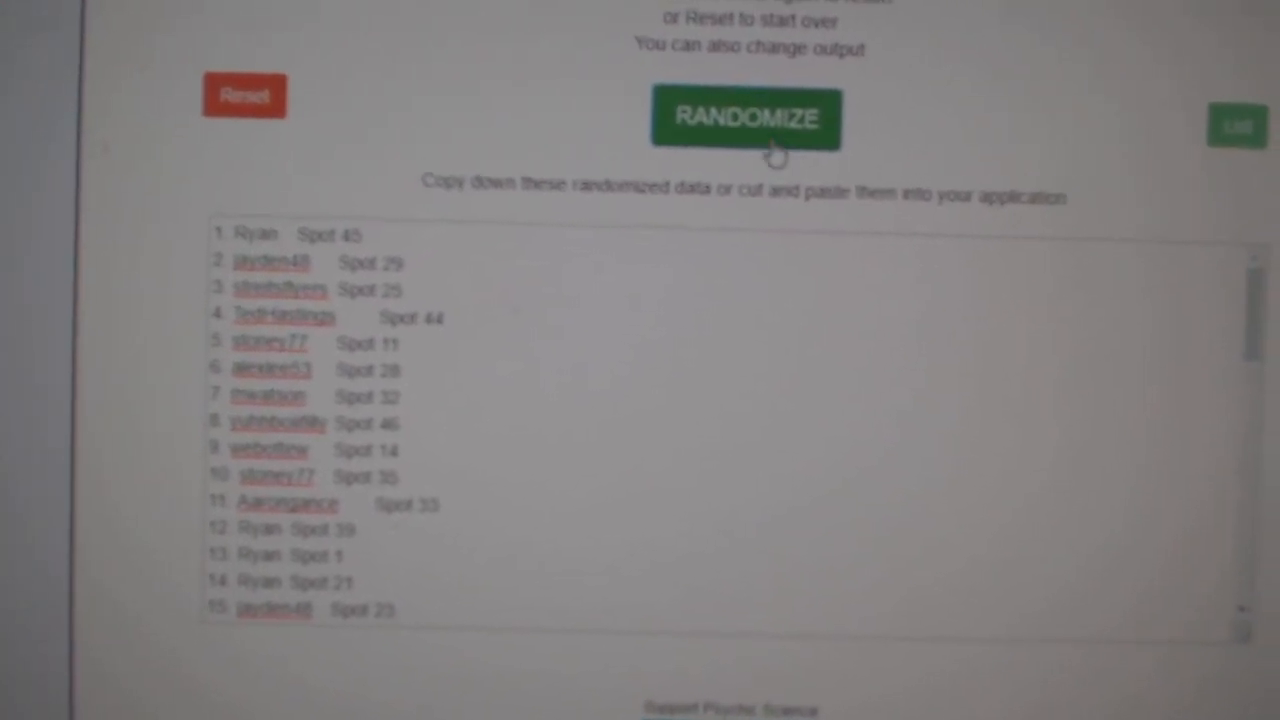
- Randomize the pasted names and spots in Psychic Science List Randomizer
{"action": "left_click", "coordinate": [741, 117]}
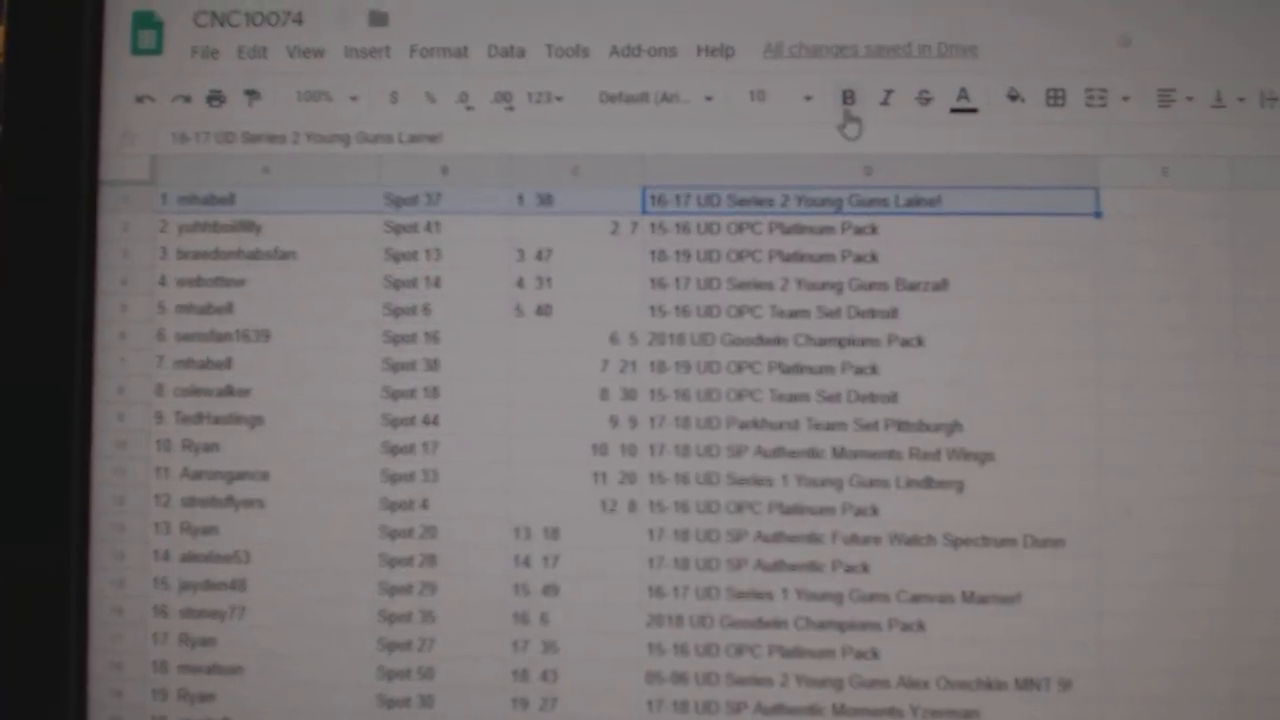
- Bold the winning rows 1 and 4 (Young Guns entries) and scroll further down the list
{"action": "left_click", "coordinate": [850, 98]}
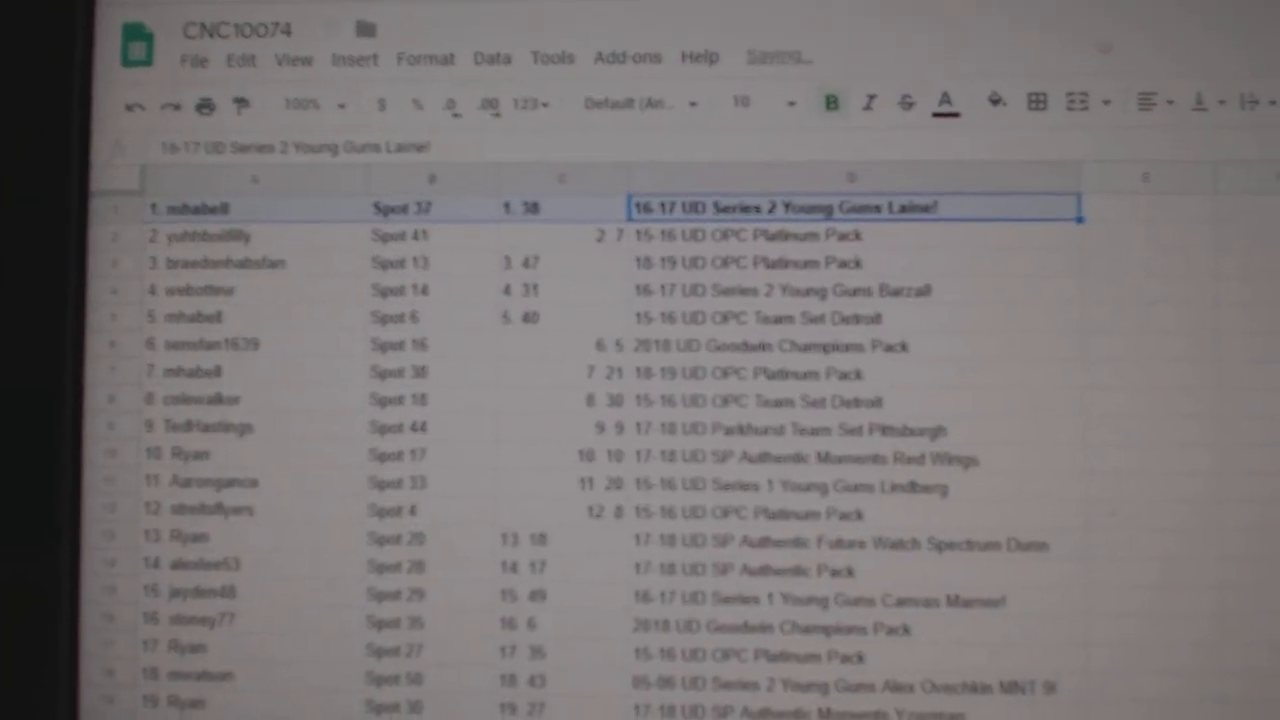
{"action": "left_click", "coordinate": [840, 307]}
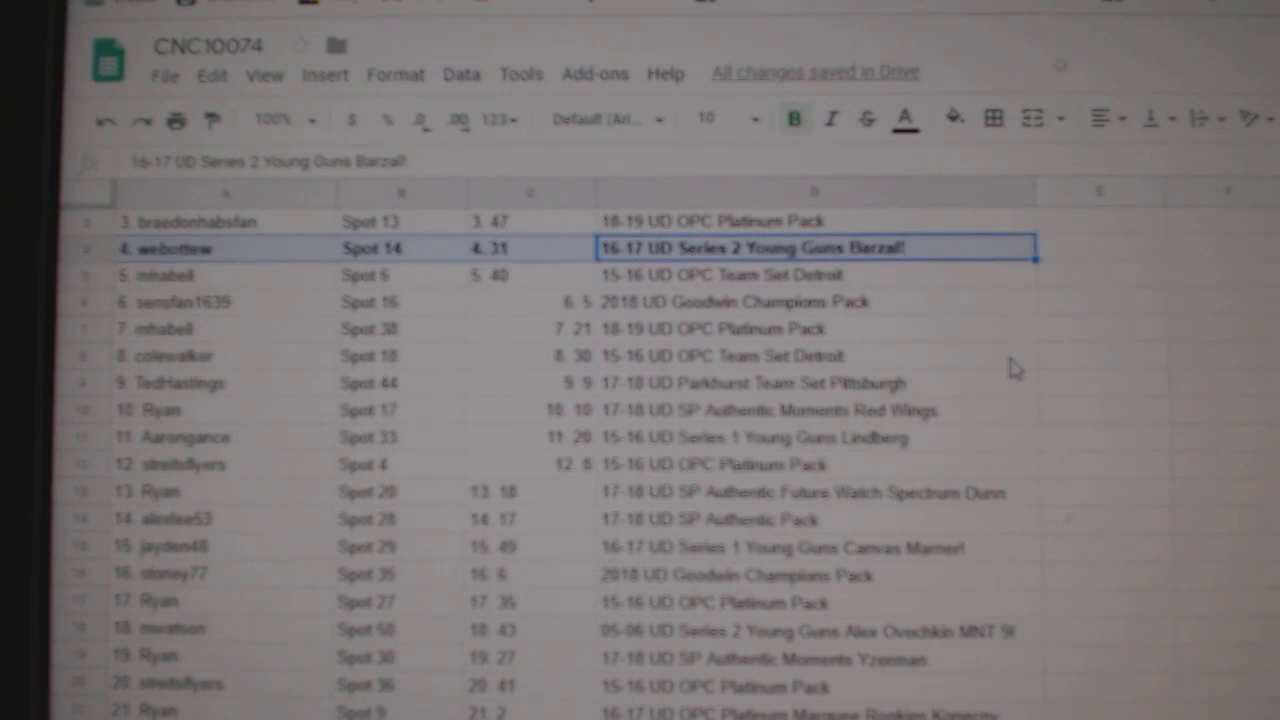
{"action": "scroll", "scroll_direction": "down", "scroll_amount": 3}
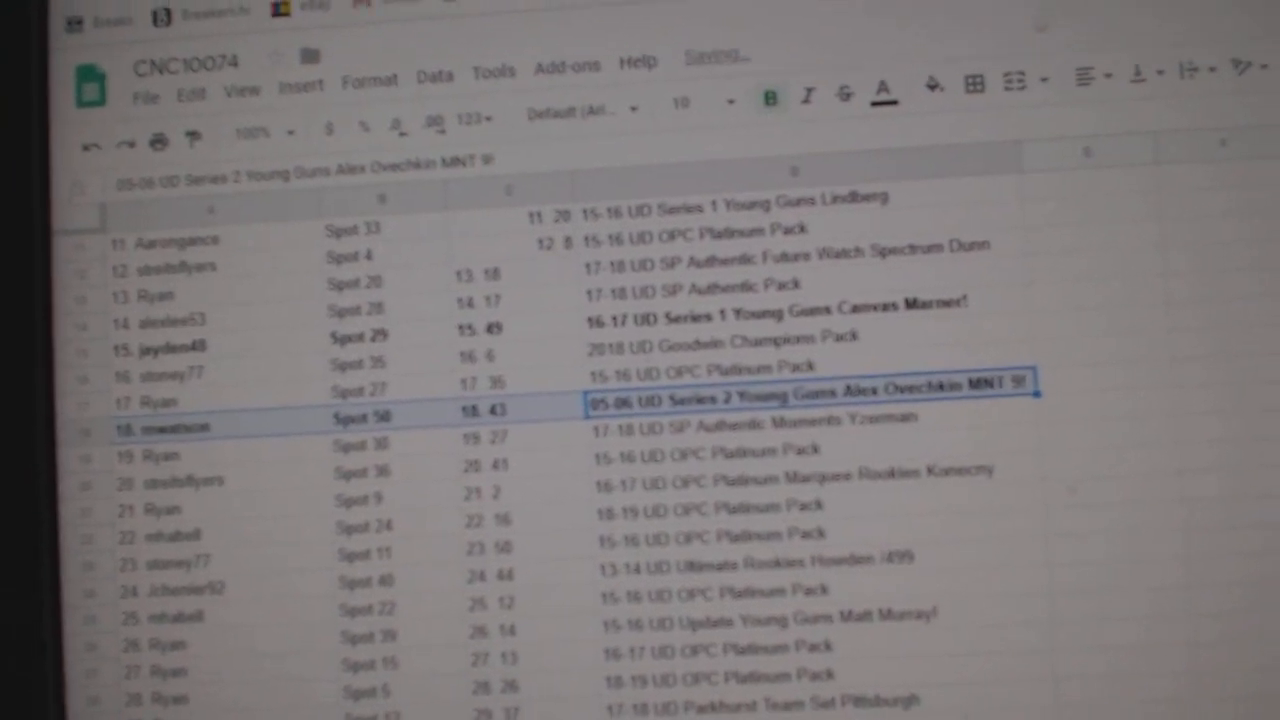
{"action": "scroll", "scroll_direction": "down", "scroll_amount": 3}
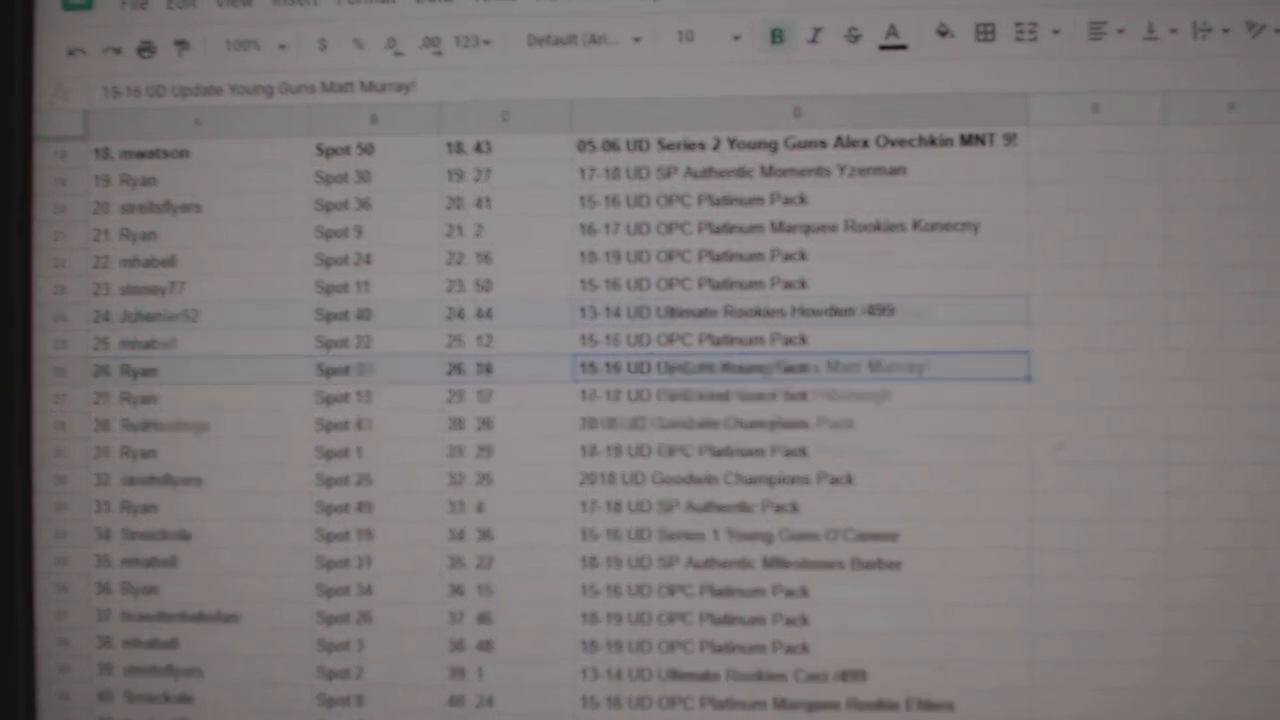
{"action": "scroll", "scroll_direction": "down", "scroll_amount": 3}
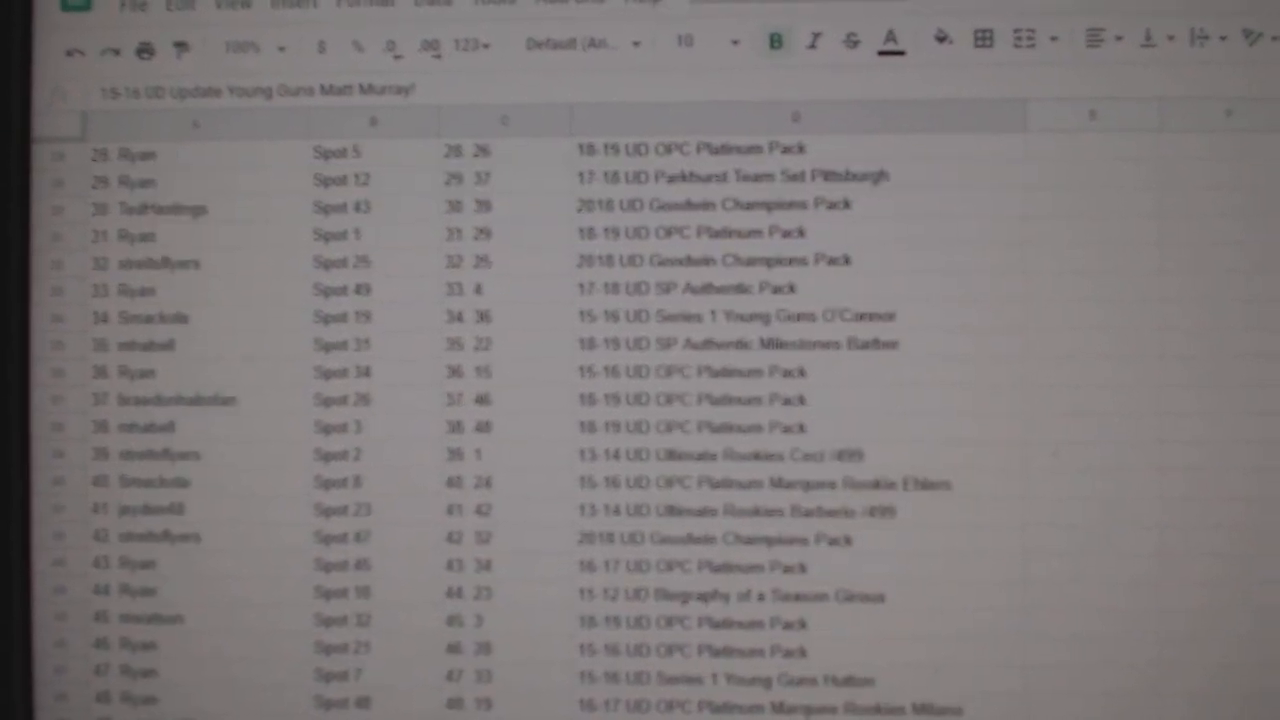
{"action": "scroll", "scroll_direction": "down", "scroll_amount": 3}
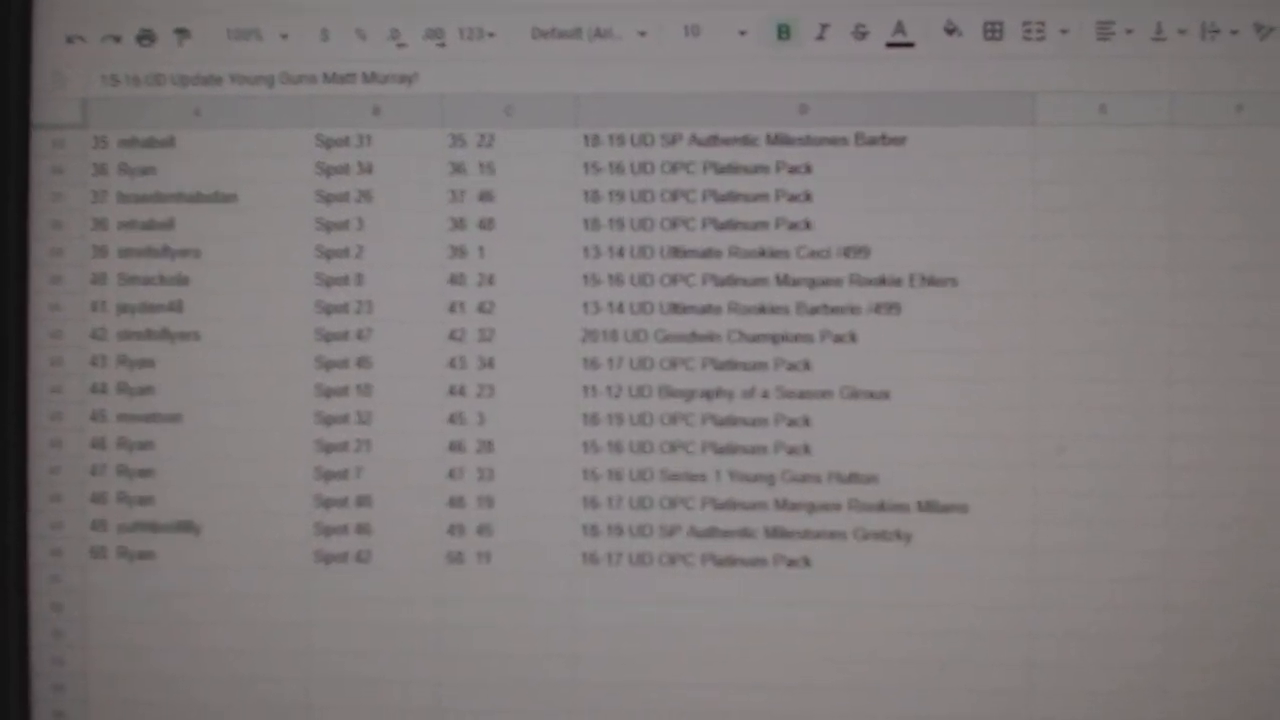